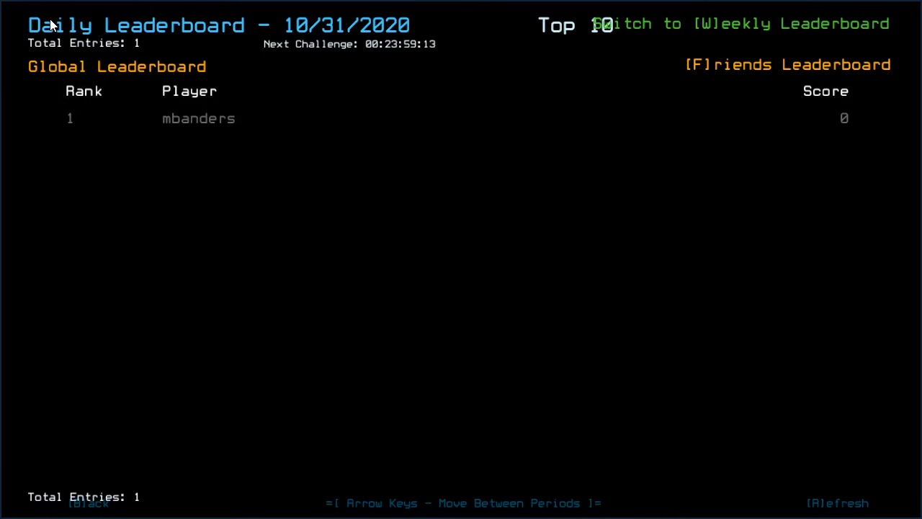
# Browse the 10/30/2020 daily leaderboard pages and return to its top ten
pyautogui.press('Left')
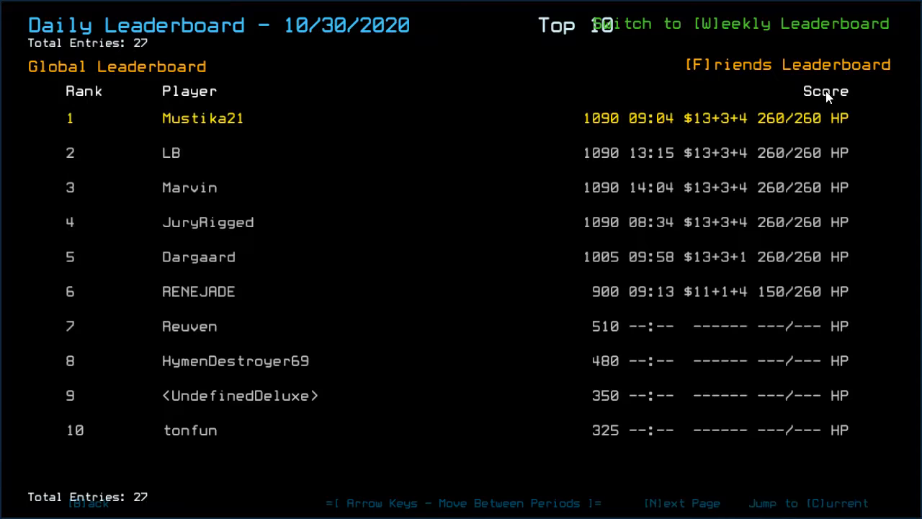
pyautogui.moveTo(516, 79)
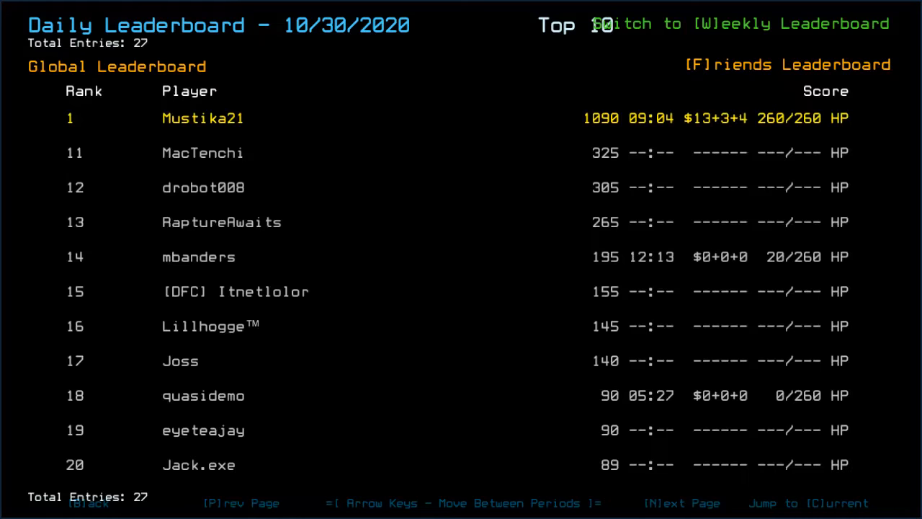
pyautogui.click(681, 503)
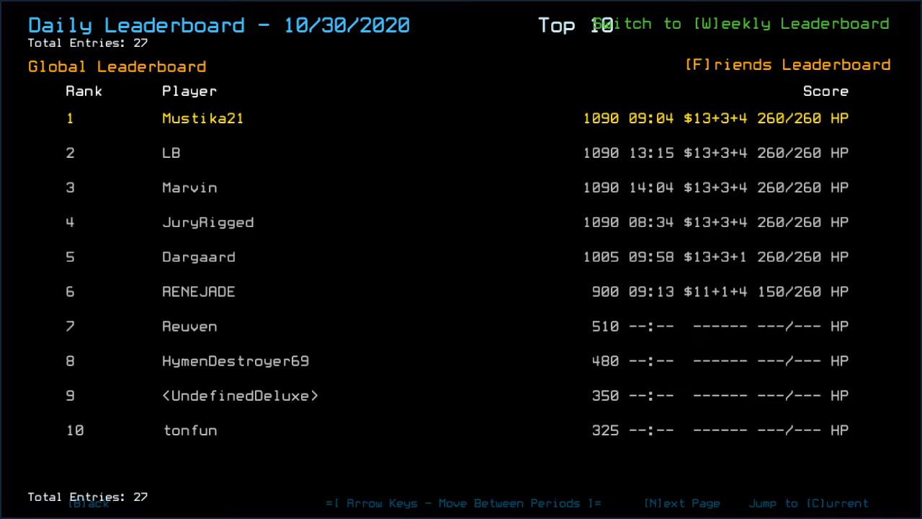
# Check the 10/29/2020 board, return to 10/30, then leave leaderboards to begin the mission
pyautogui.press('Left')
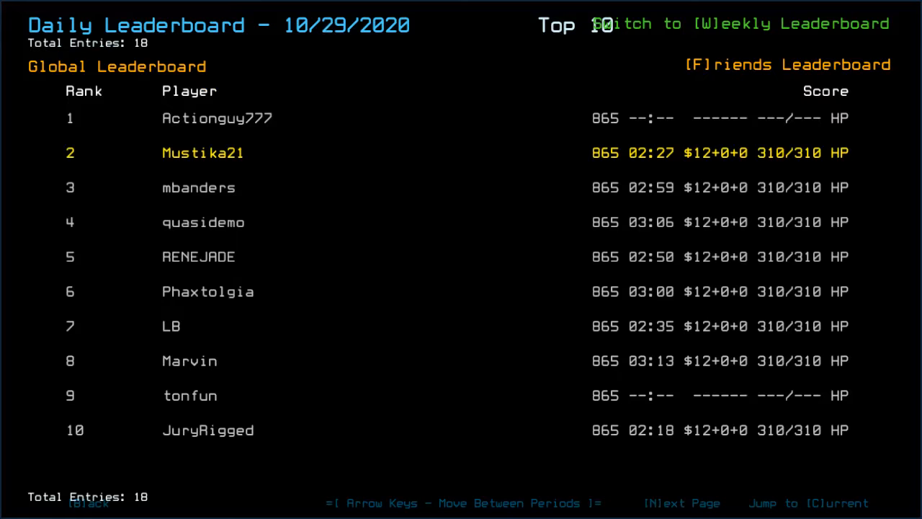
pyautogui.press('Right')
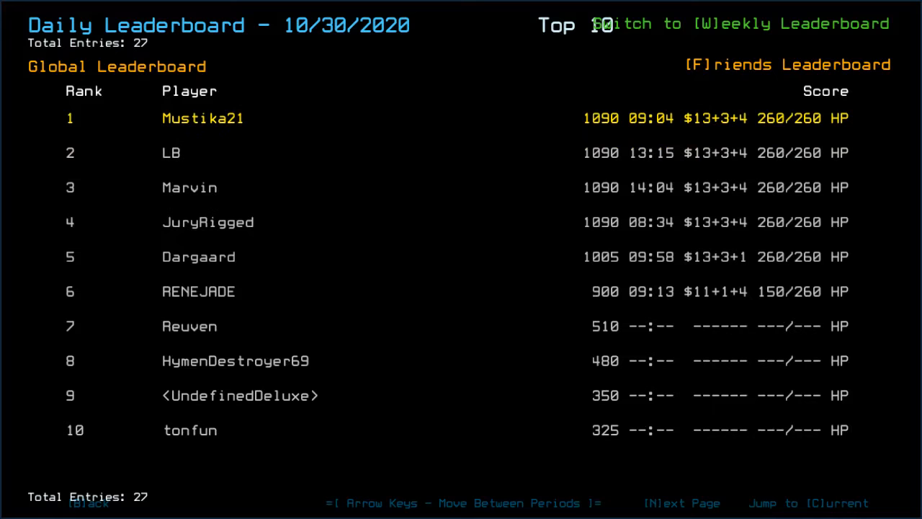
pyautogui.click(786, 63)
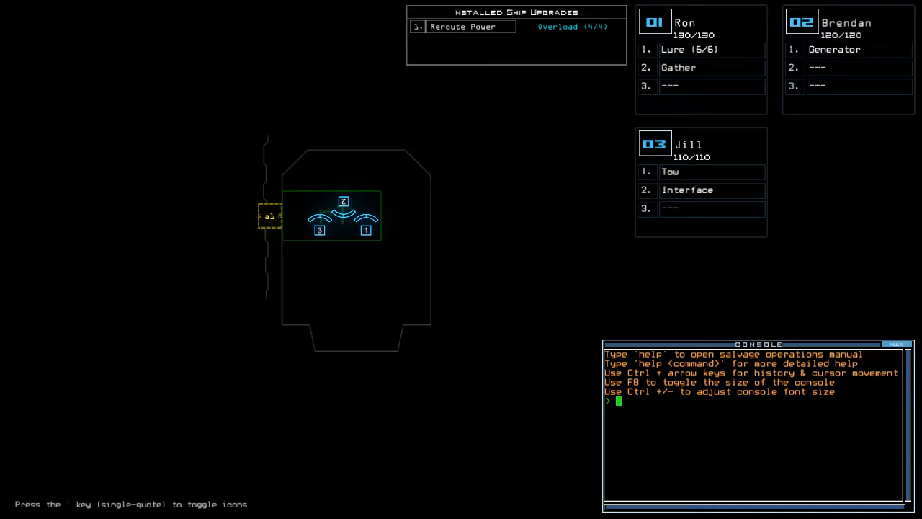
# Swap upgrades so Jill carries Lure, Interface and Gather, then queue the go command
pyautogui.write('swa')
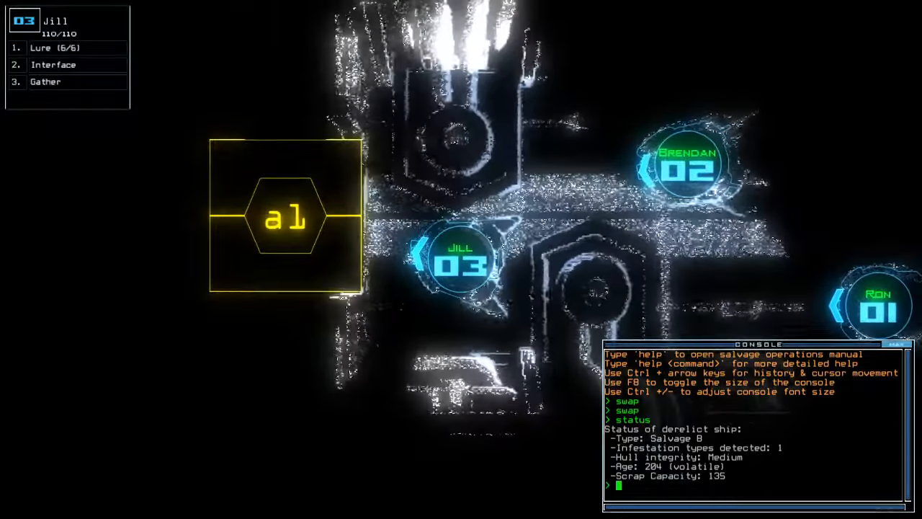
pyautogui.write('go')
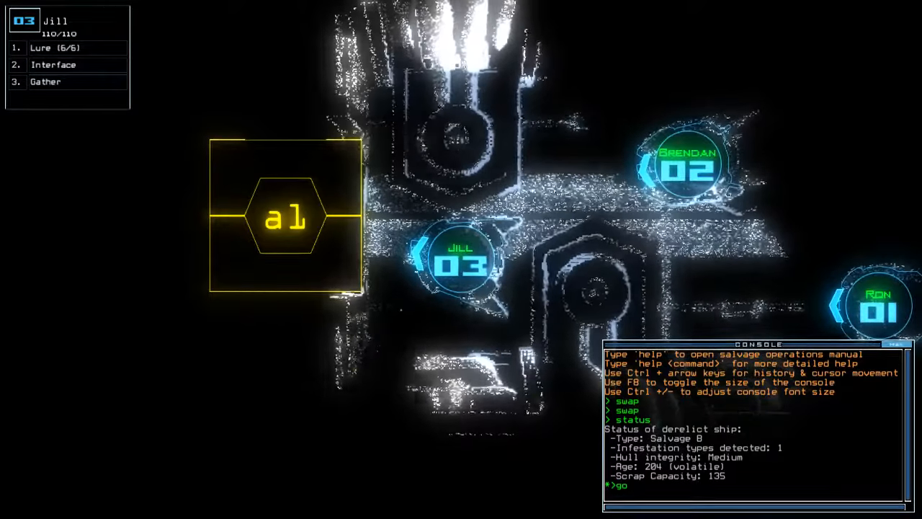
# Run go so Jill boards the derelict, gathers scrap, powers a generator and opens doors to r3
pyautogui.write('xx r3')
pyautogui.press('Return')
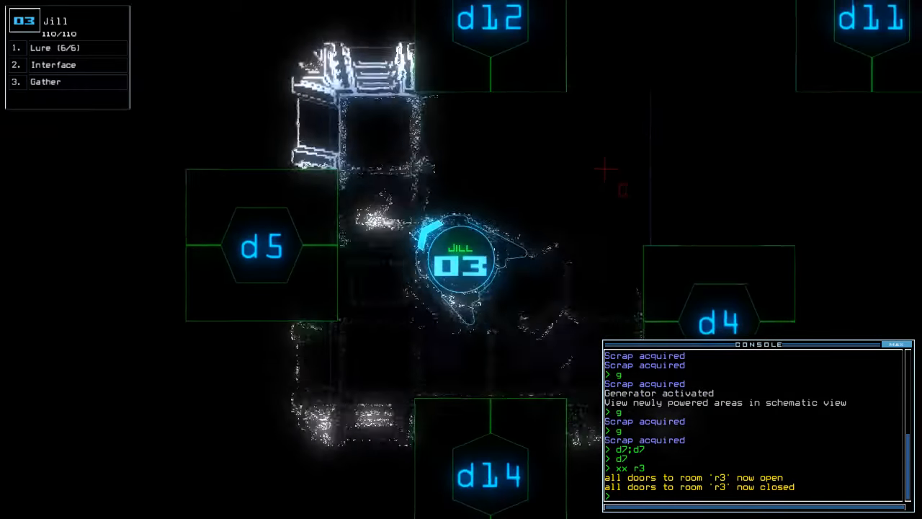
# Open door d5 to explore further rooms, bring Brendan over and gather more scrap
pyautogui.write('d5')
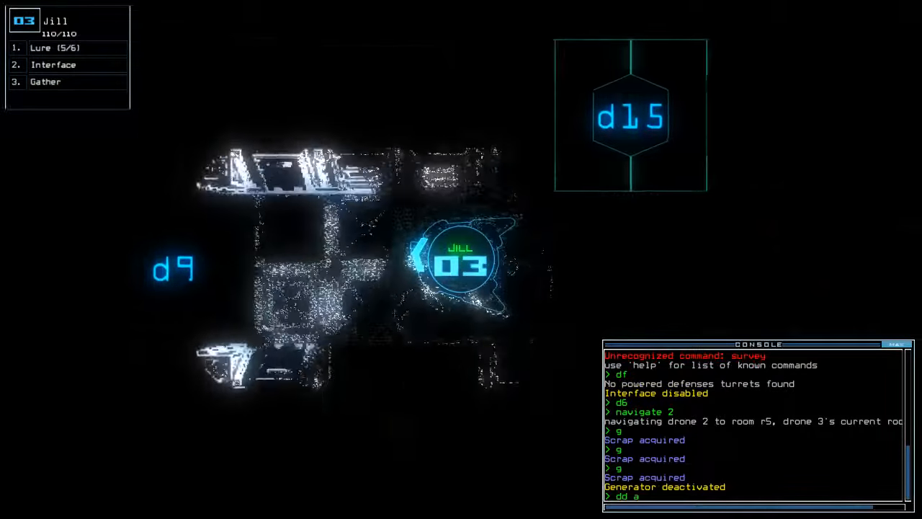
# Exit the derelict, accept the final score of 770 and rank first on the 10/31/2020 leaderboard
pyautogui.press('Return')
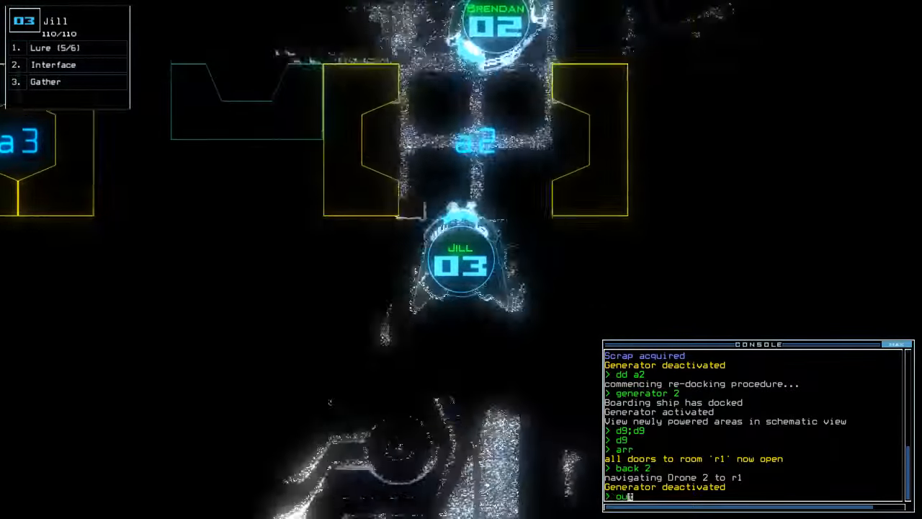
pyautogui.press('Return')
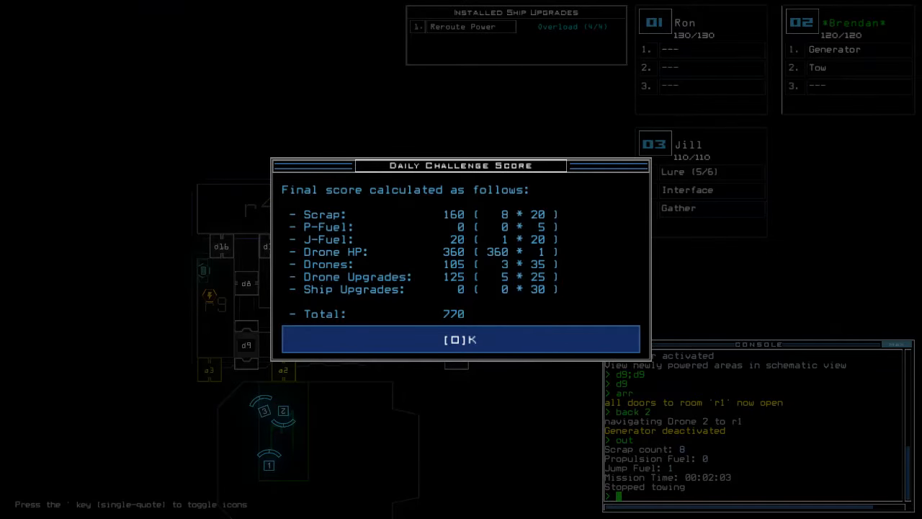
pyautogui.click(461, 340)
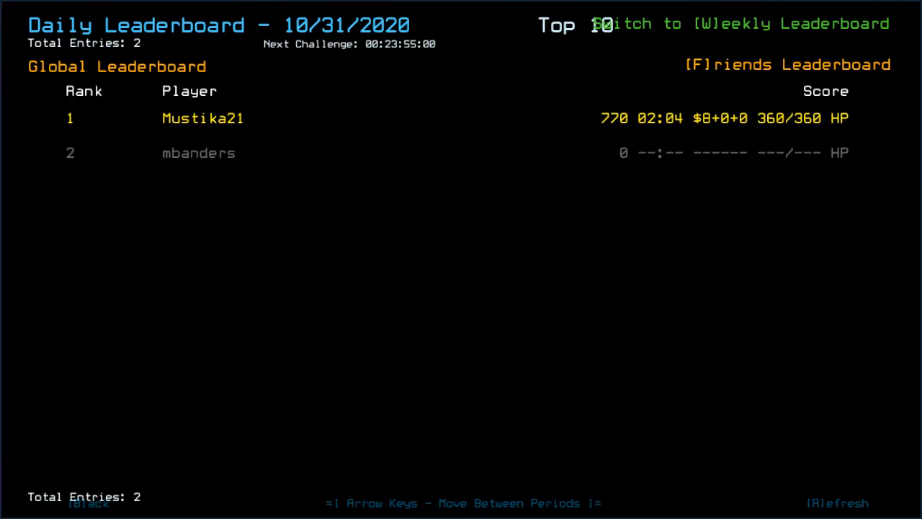